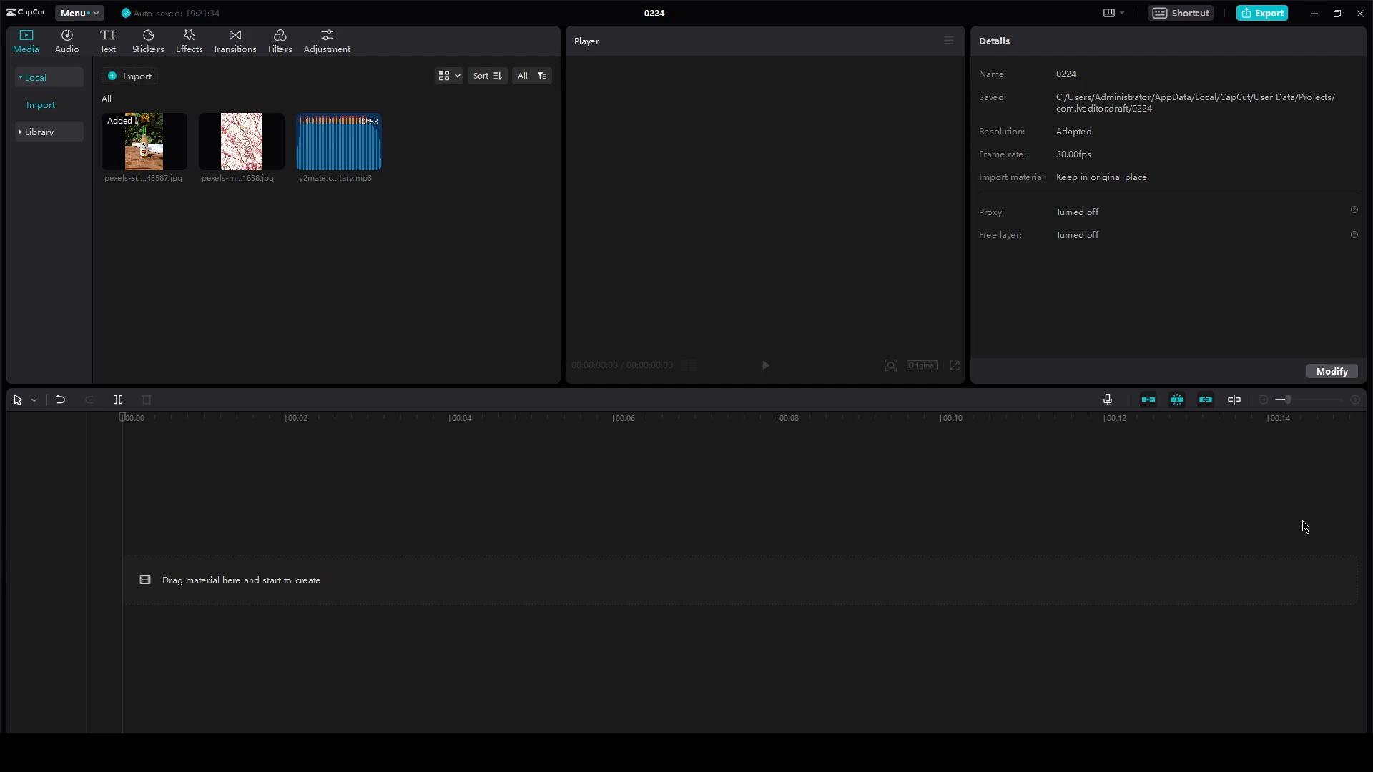
mouse_move(132, 153)
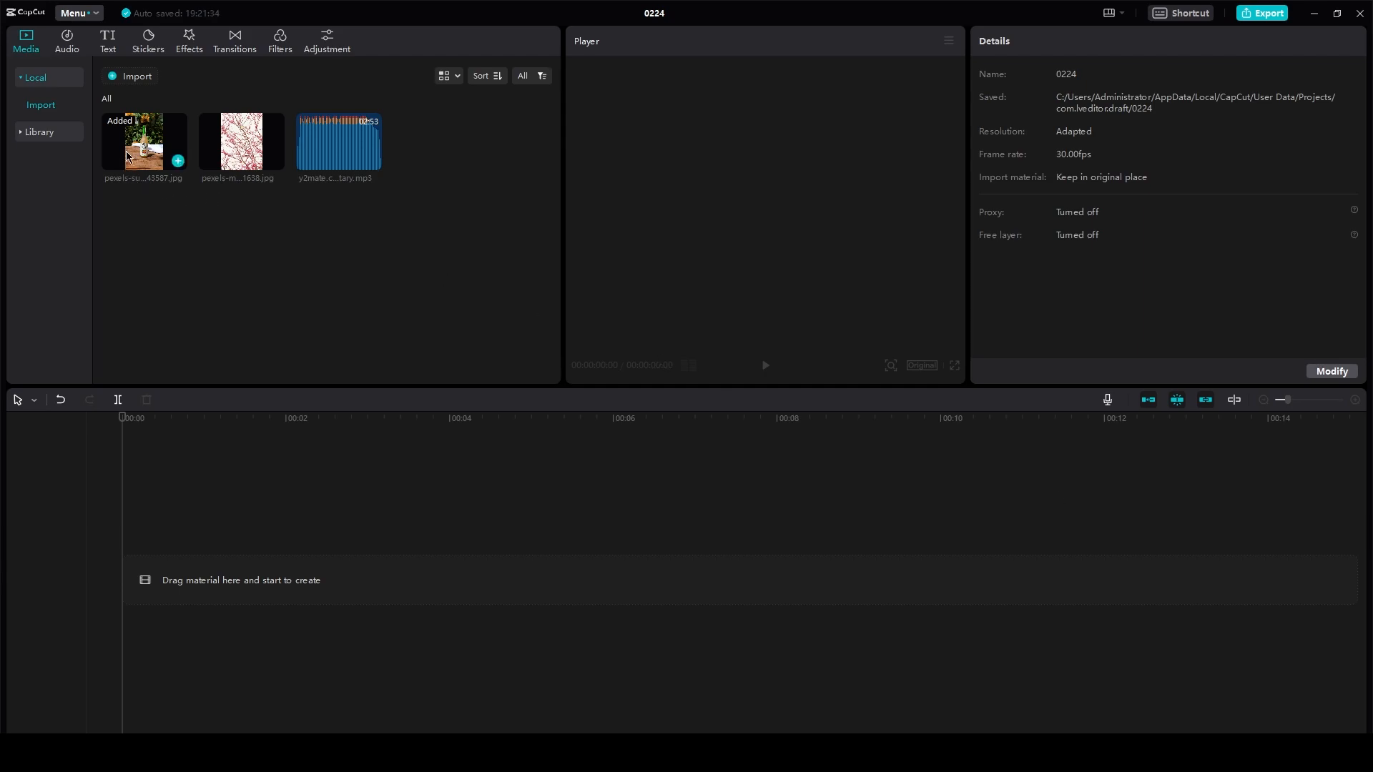
Step: Drop the bottle JPG onto the timeline as a 5-second clip, leaving canvas background None
left_click_drag(140, 142, 324, 580)
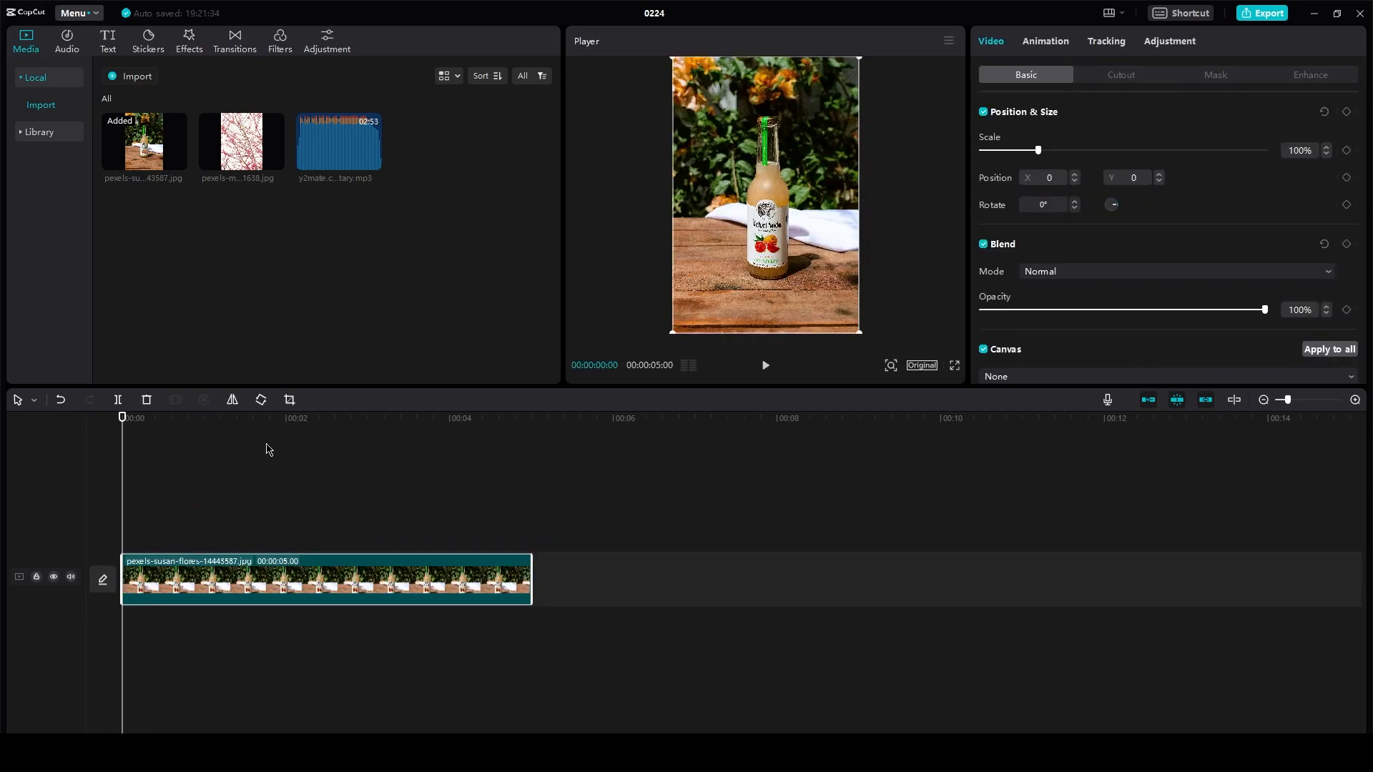
mouse_move(1048, 277)
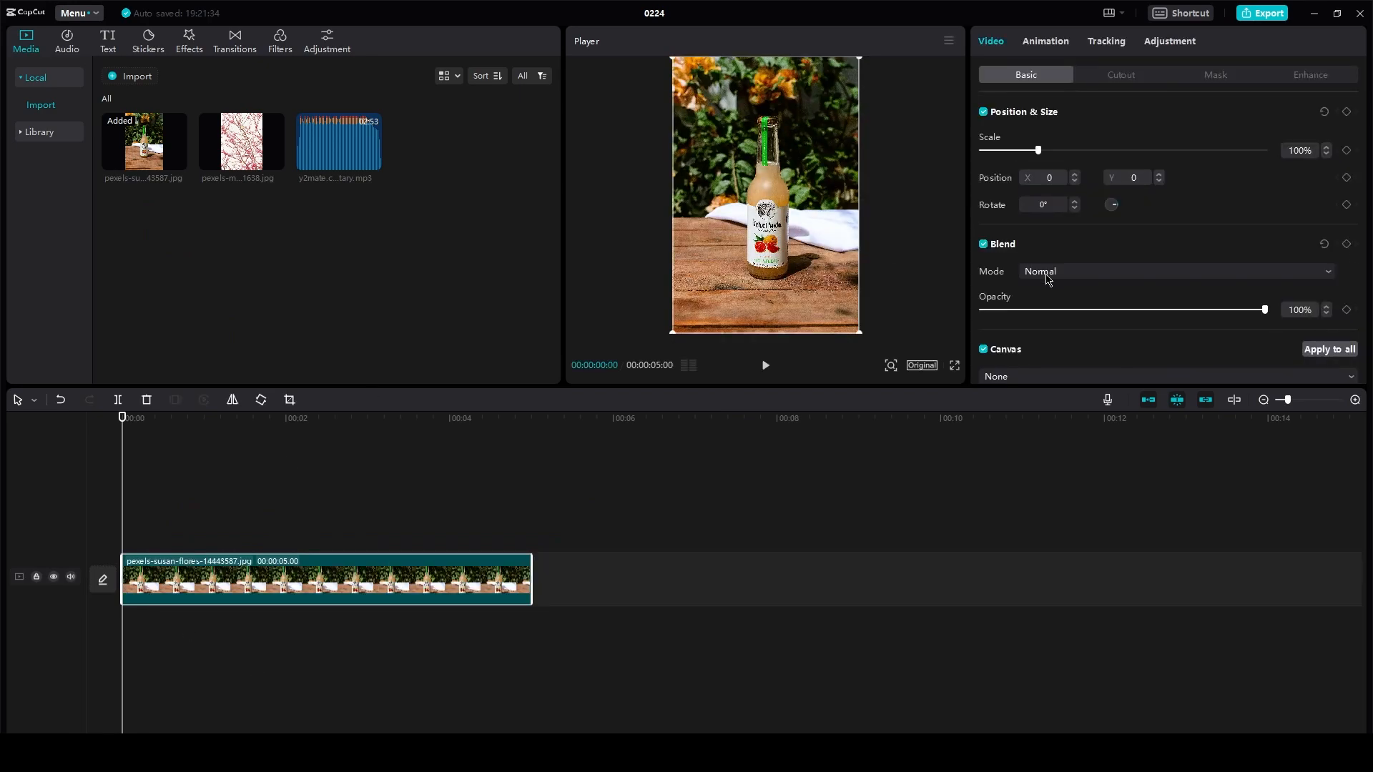
left_click(1165, 377)
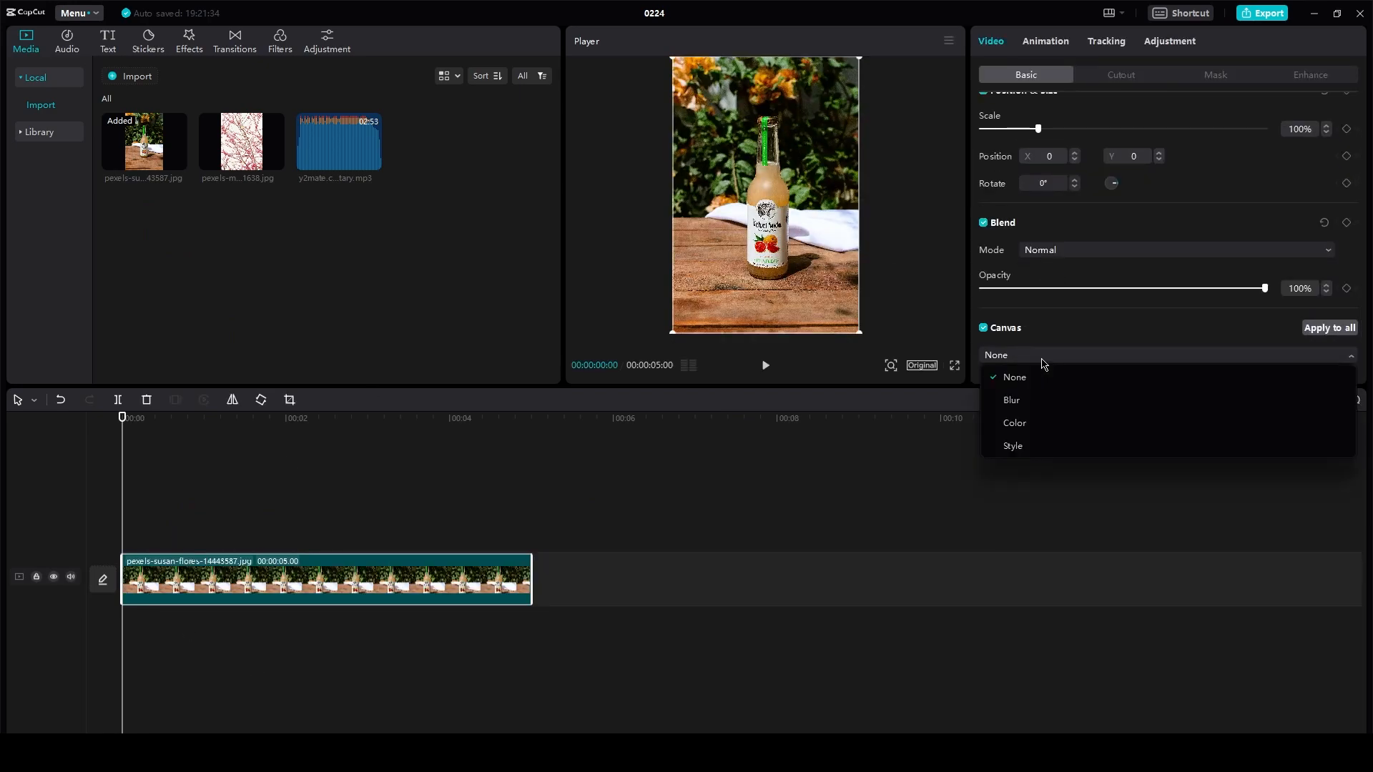
left_click(1014, 378)
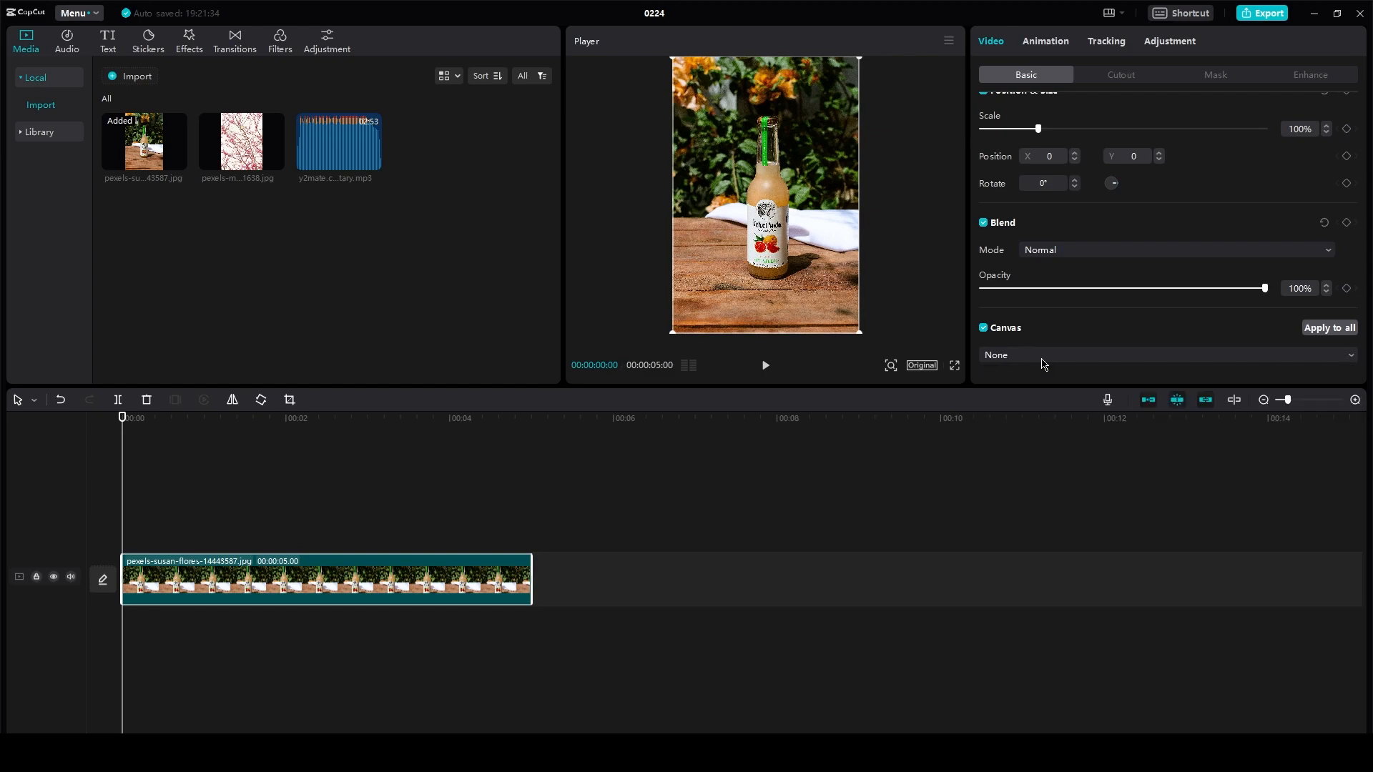
Step: In Basic Adjustment, set temperature 23, hue -18, saturation 13 and brightness -15
left_click(1168, 40)
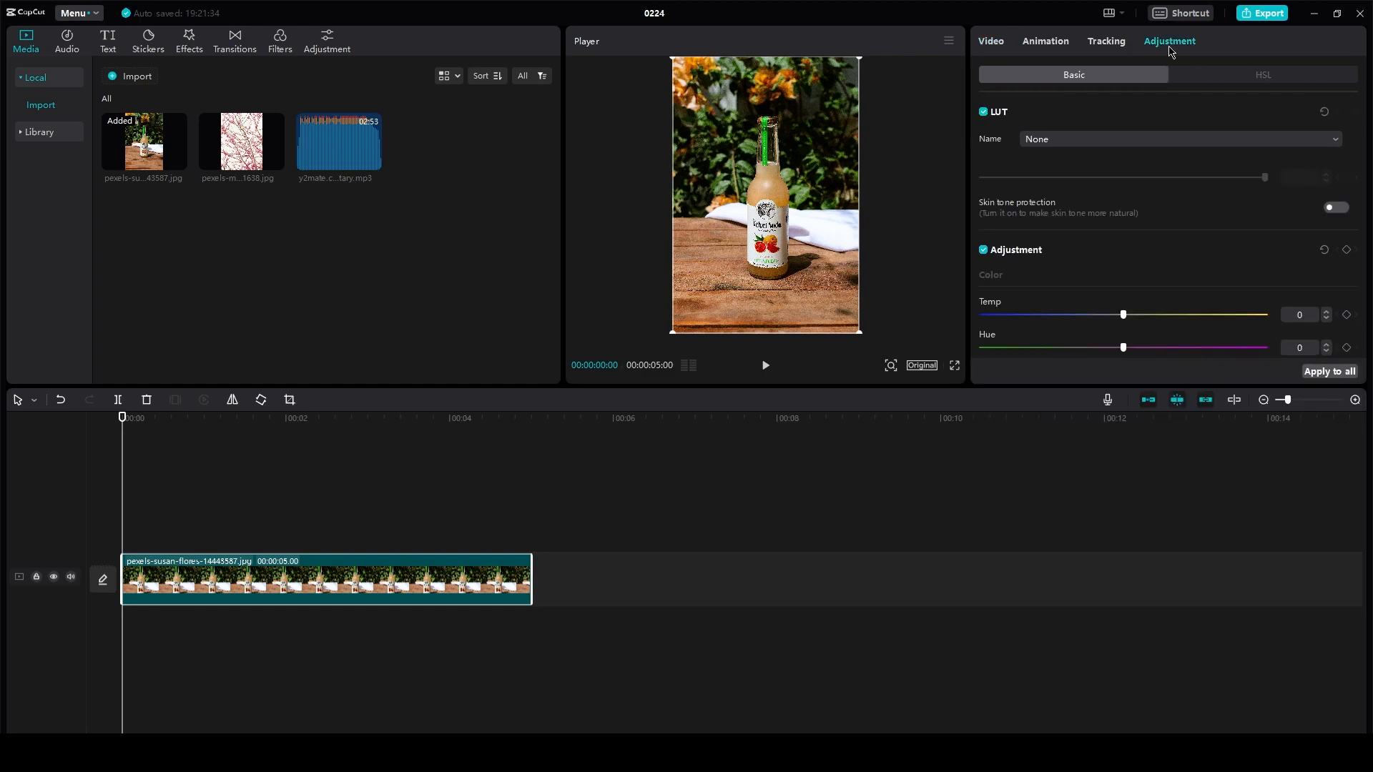
scroll("down", 3)
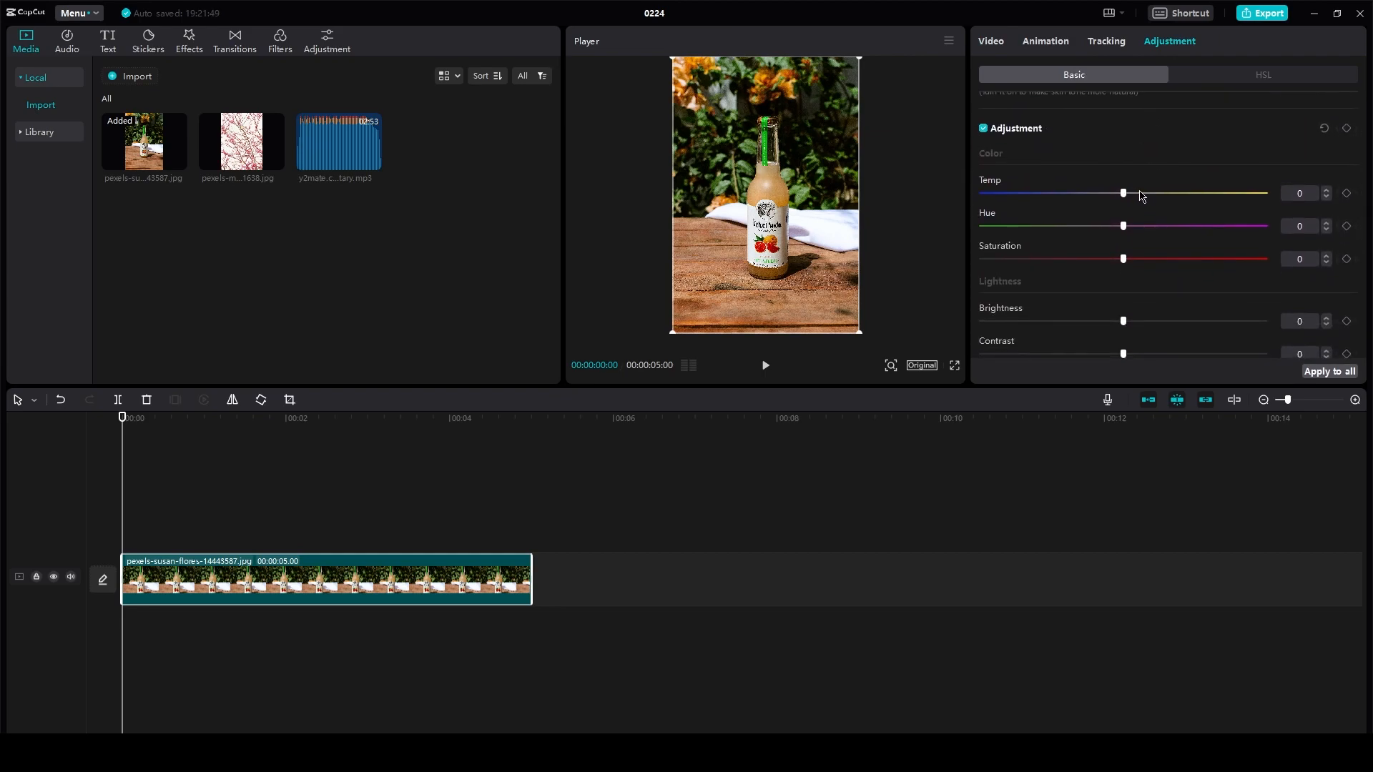
left_click_drag(1124, 192, 1189, 193)
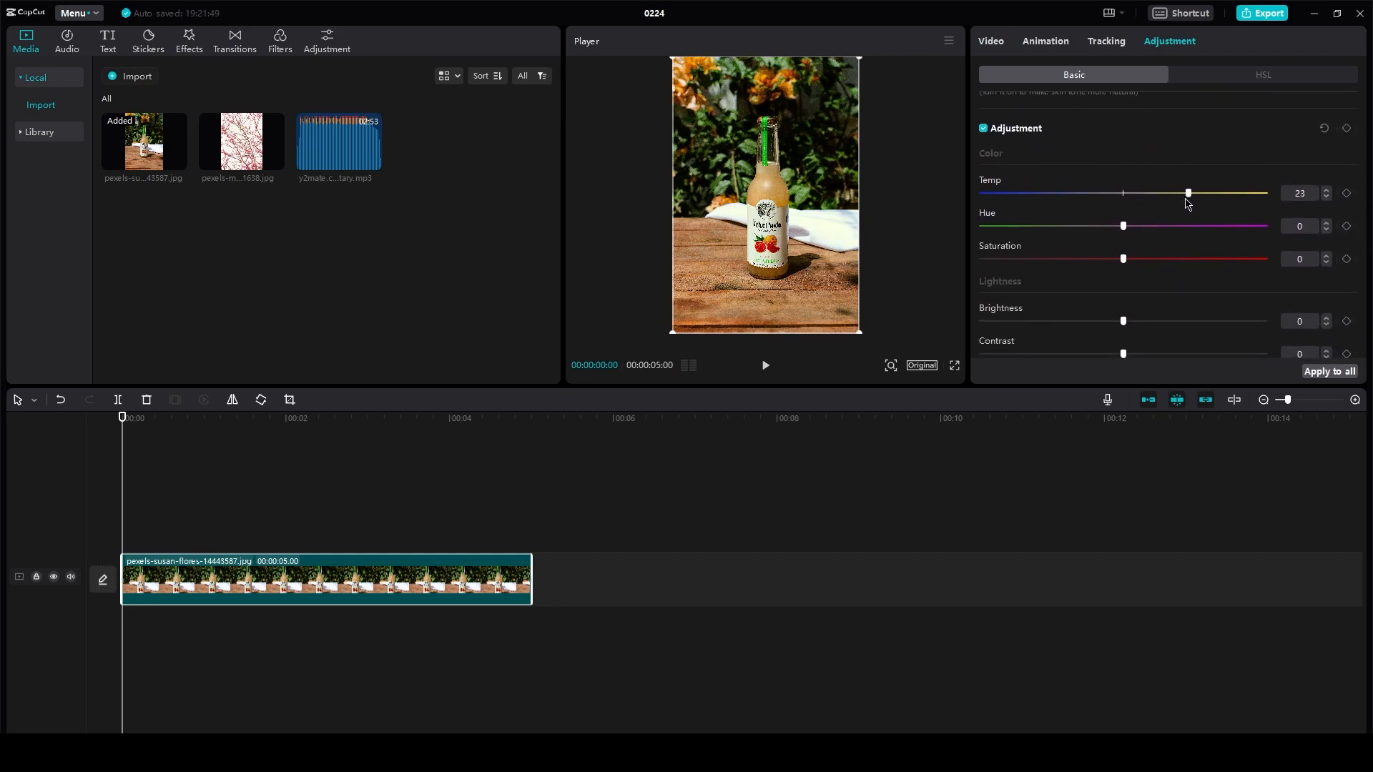
left_click_drag(1124, 226, 1072, 226)
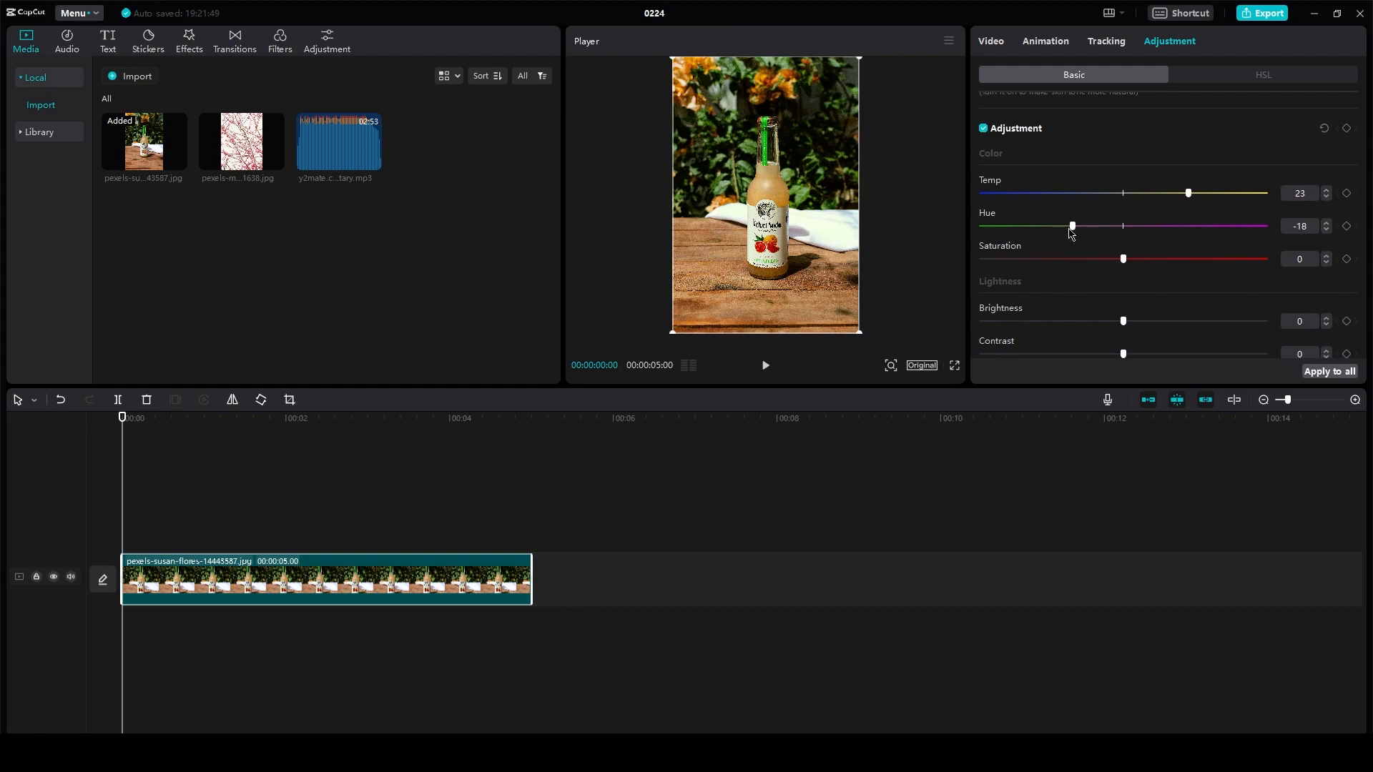
left_click_drag(1124, 259, 1163, 184)
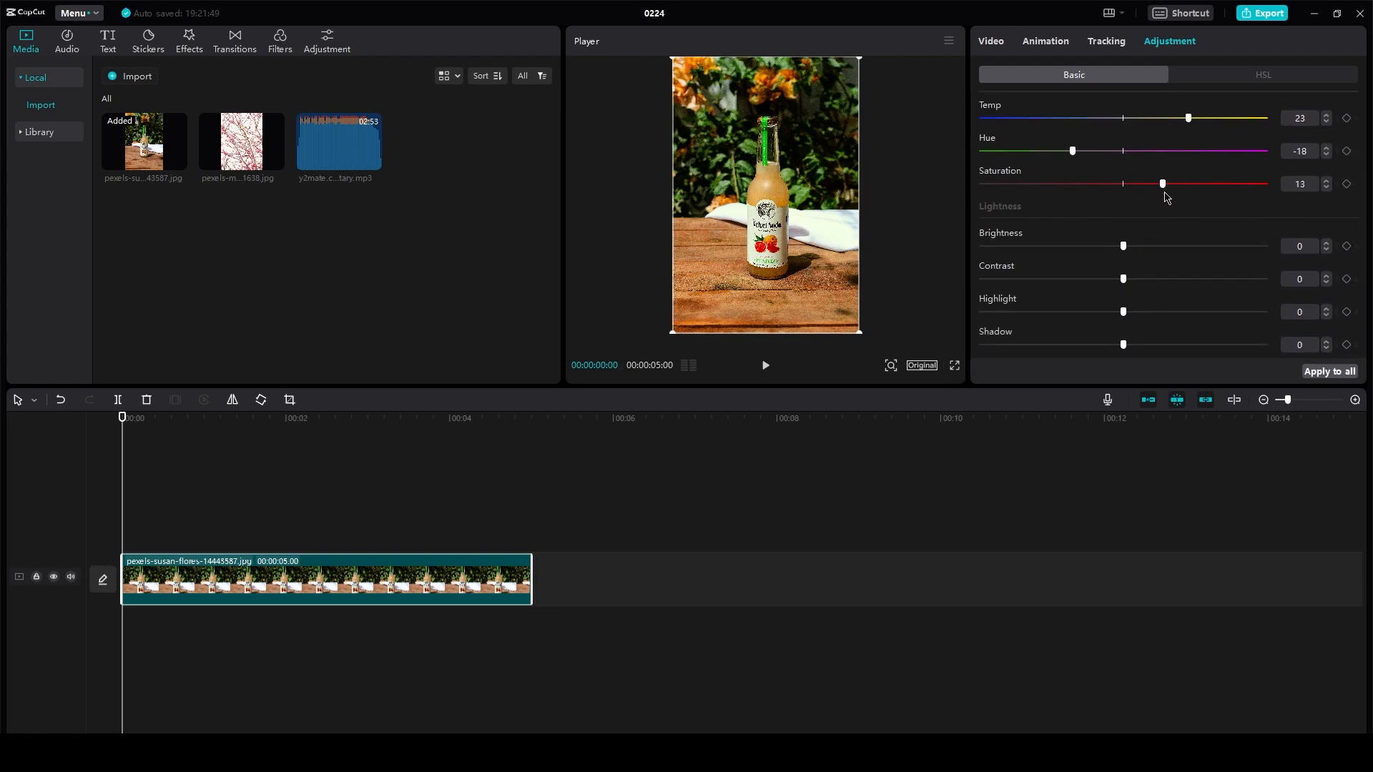
left_click_drag(1141, 184, 1166, 183)
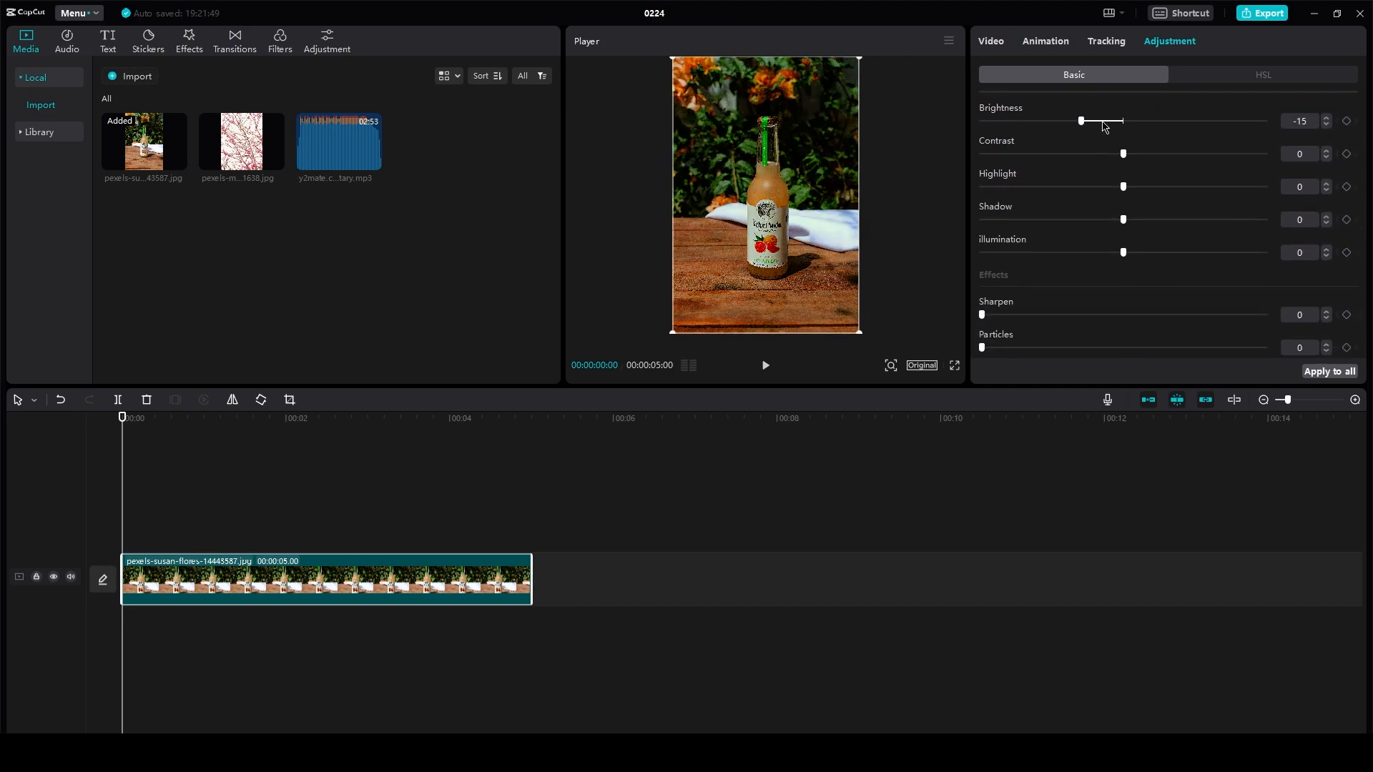
Step: Adjust brightness to -13, contrast -11, highlights -50, shadows 29 and illumination -21
left_click_drag(1081, 121, 1089, 121)
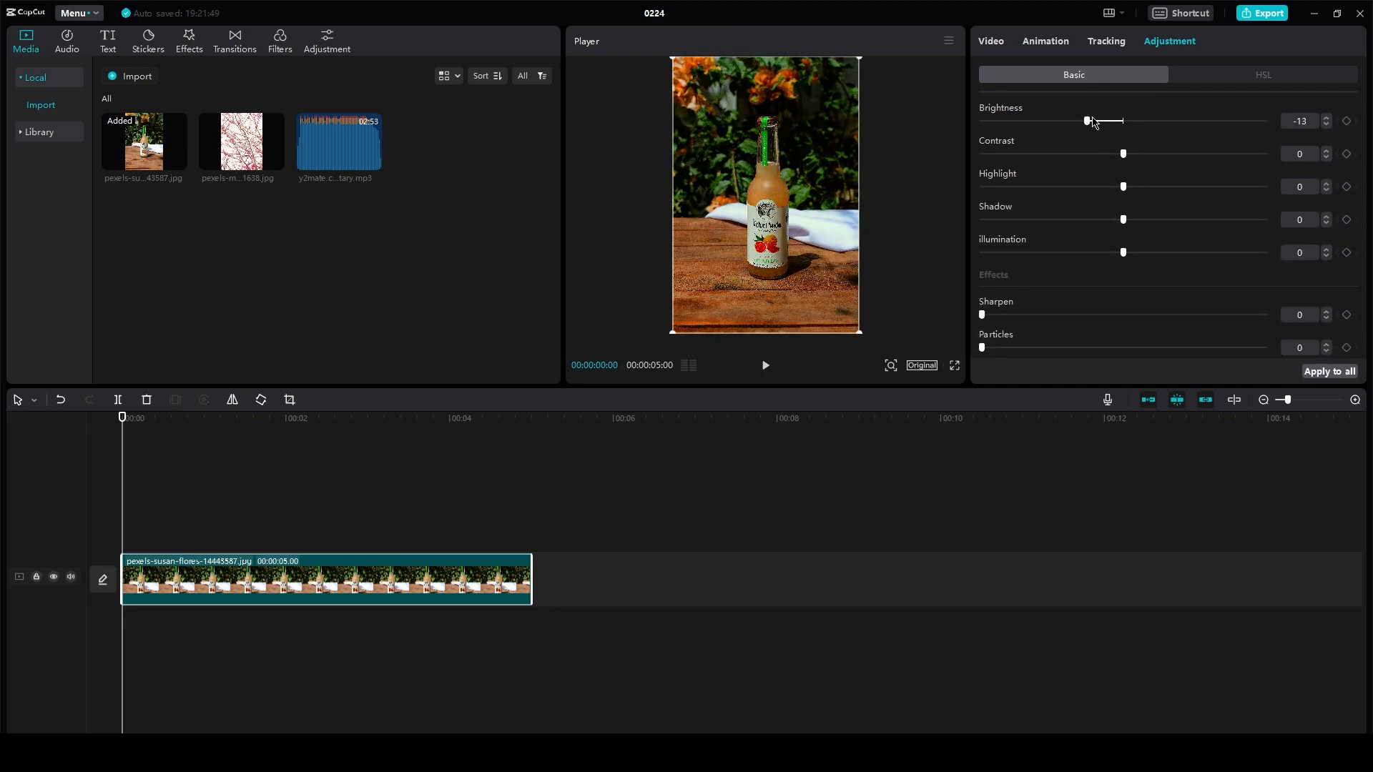
left_click_drag(1124, 154, 1093, 154)
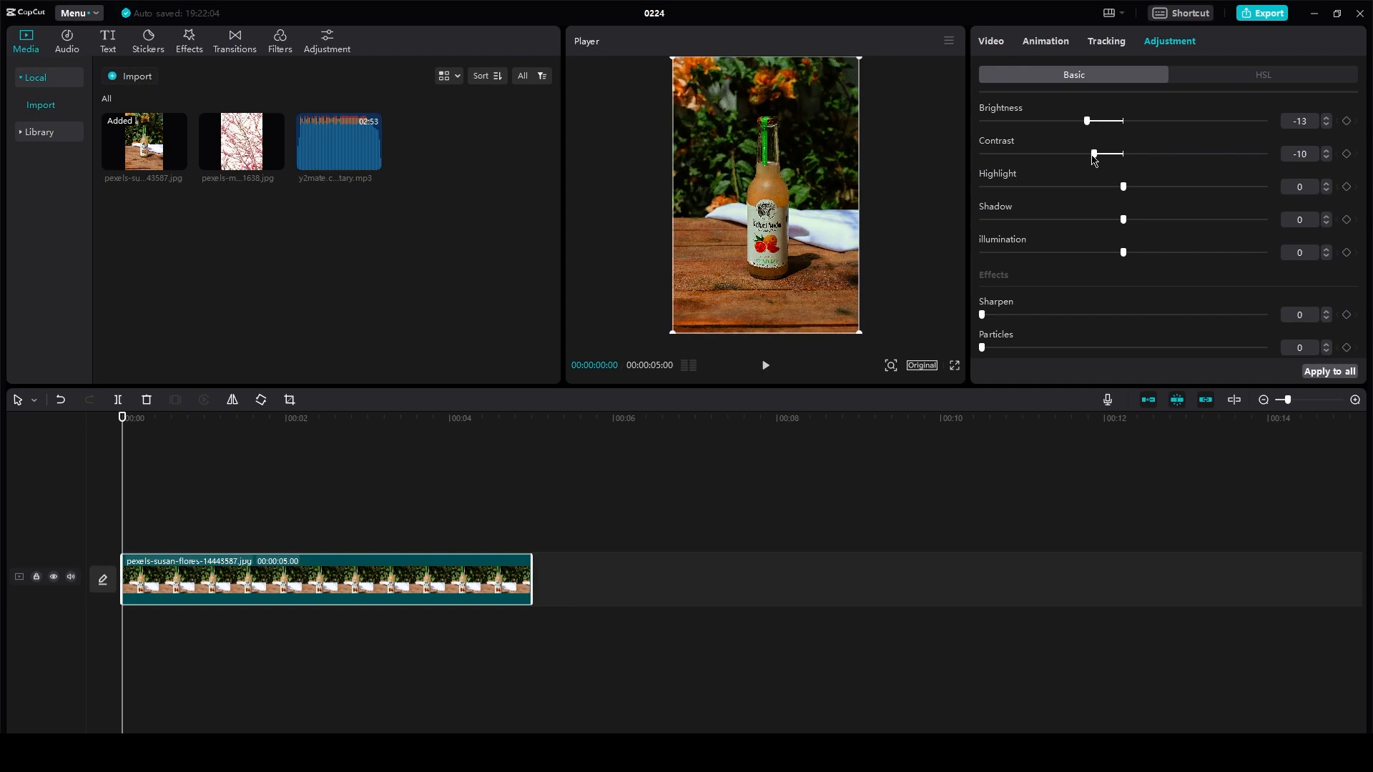
left_click_drag(1123, 186, 982, 186)
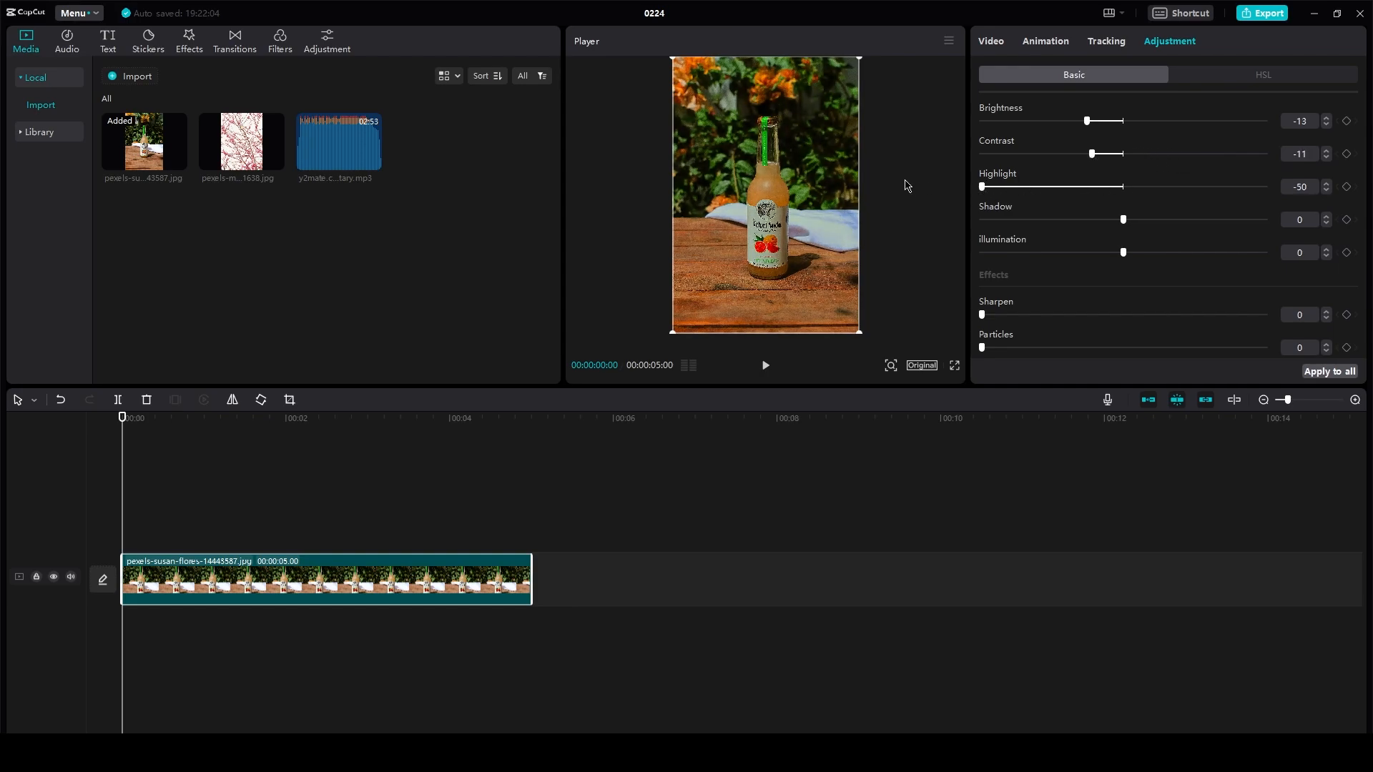
left_click_drag(1124, 219, 1165, 219)
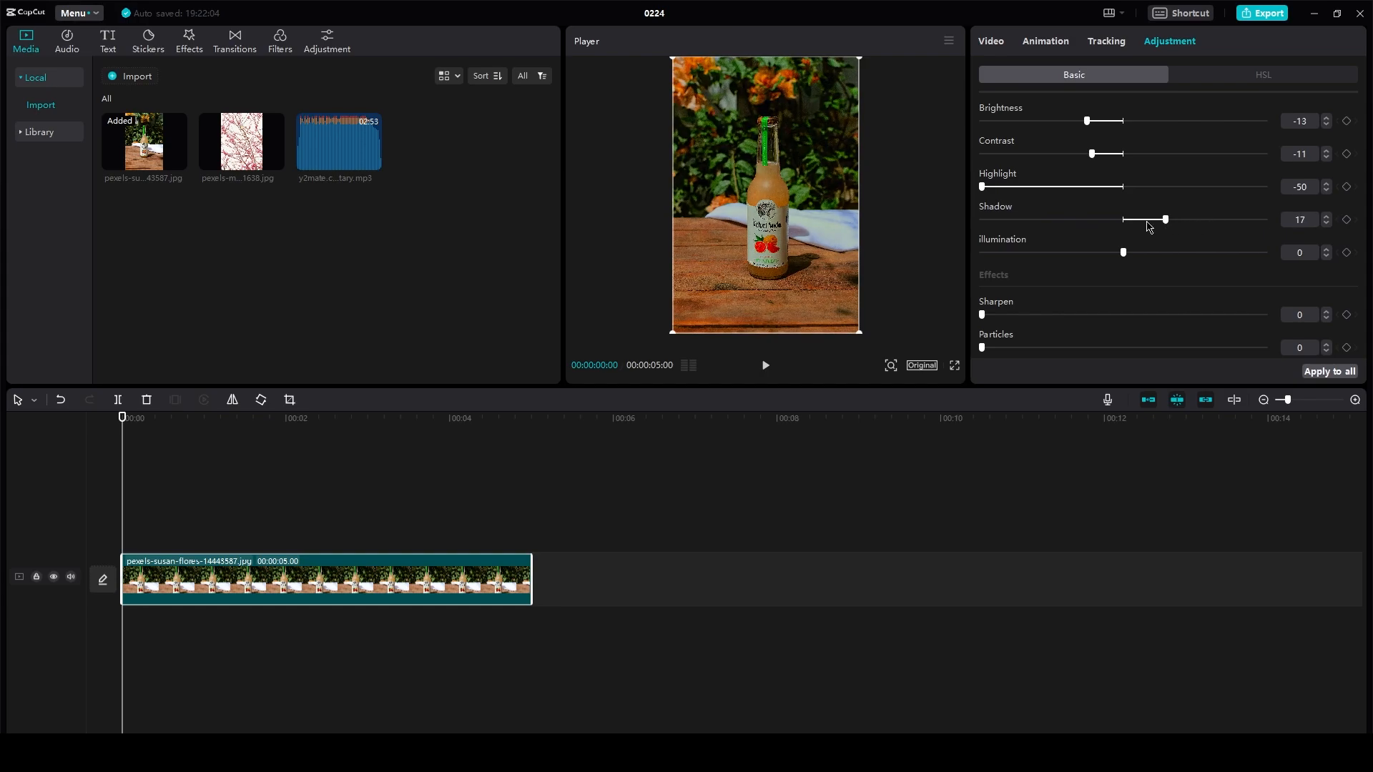
left_click_drag(1165, 219, 1204, 219)
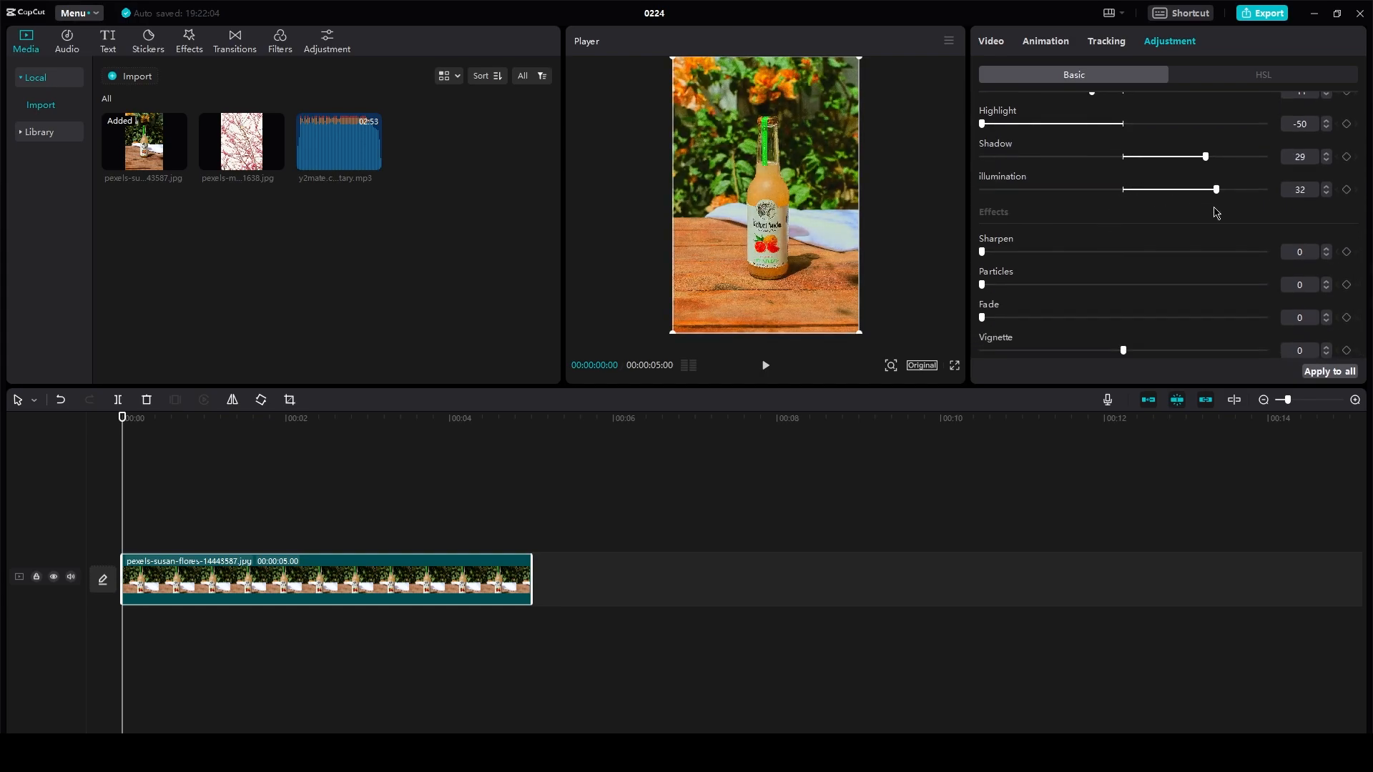
left_click_drag(1216, 189, 1064, 188)
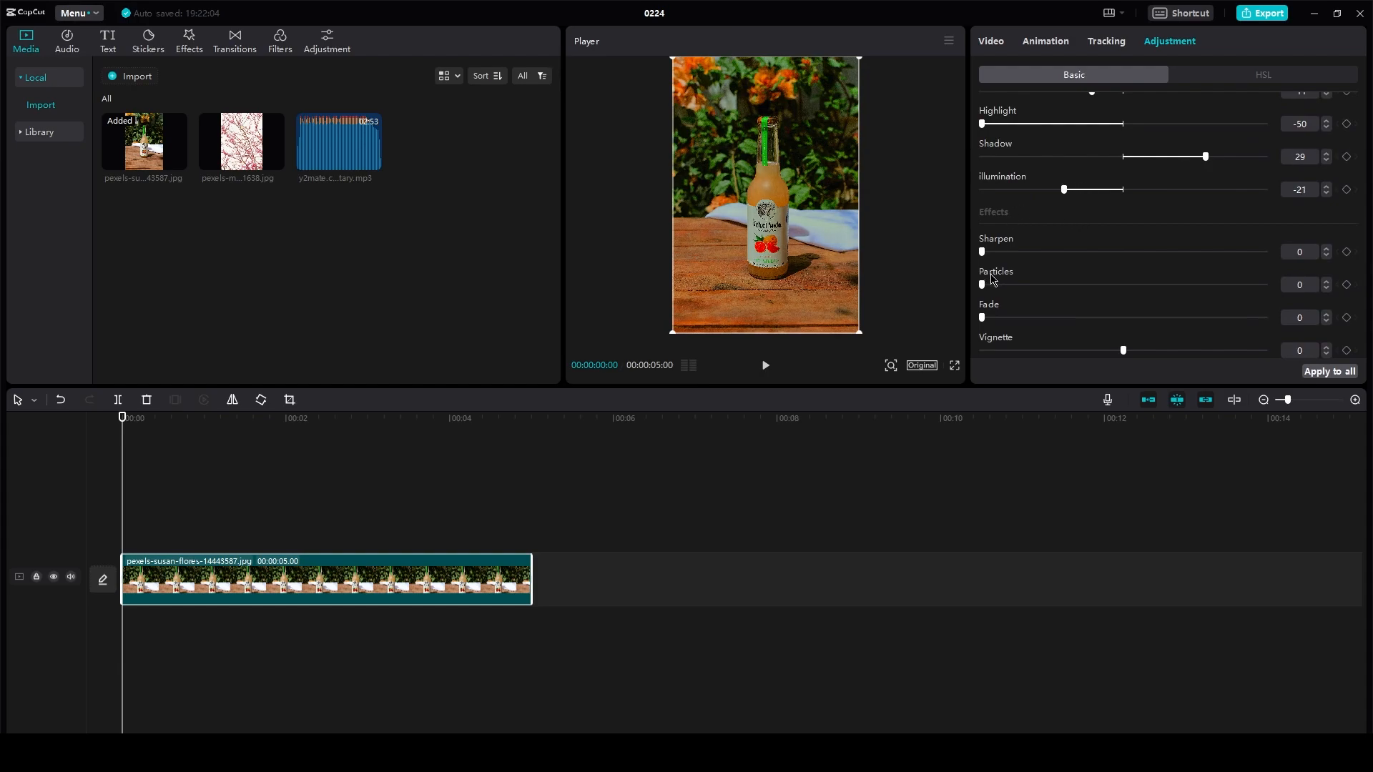
mouse_move(1243, 80)
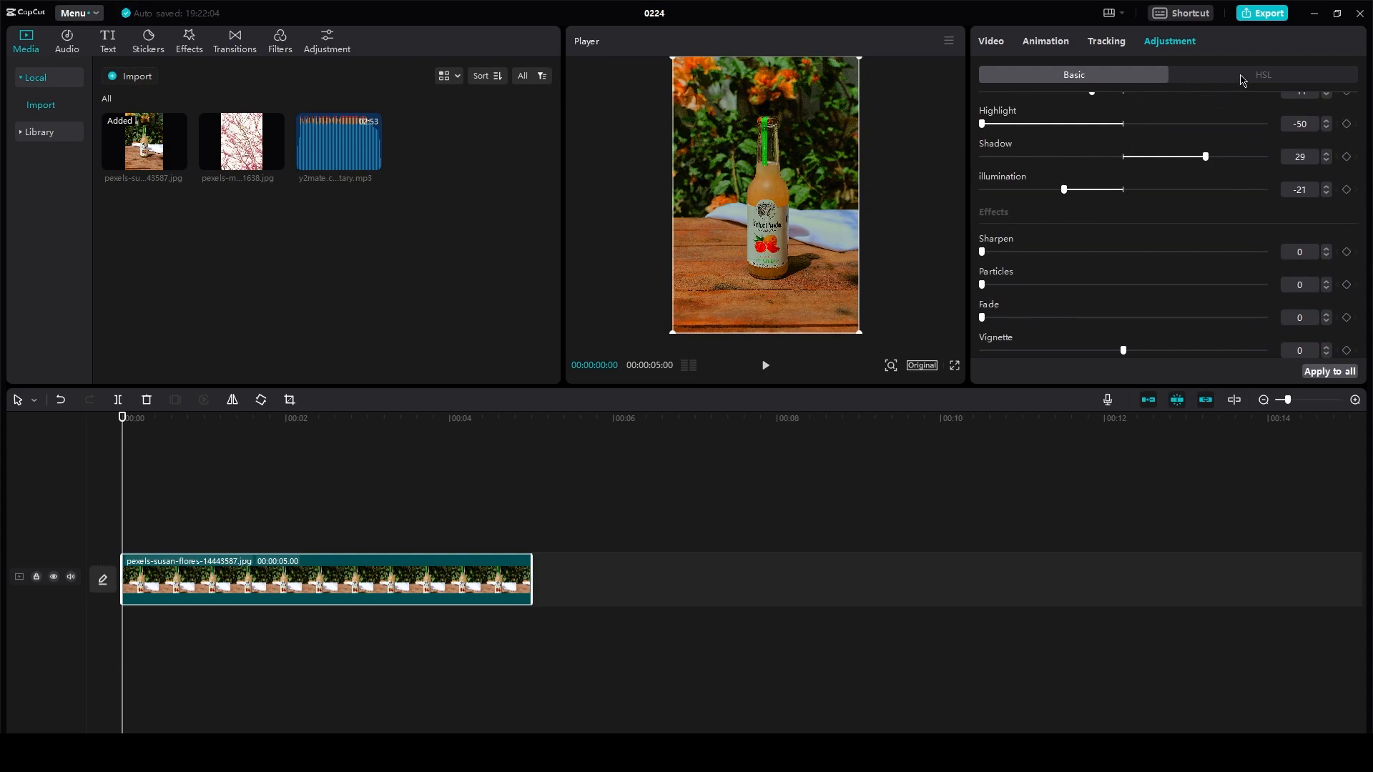
Step: In HSL with the red swatch selected, lower red saturation to -26
left_click(1263, 74)
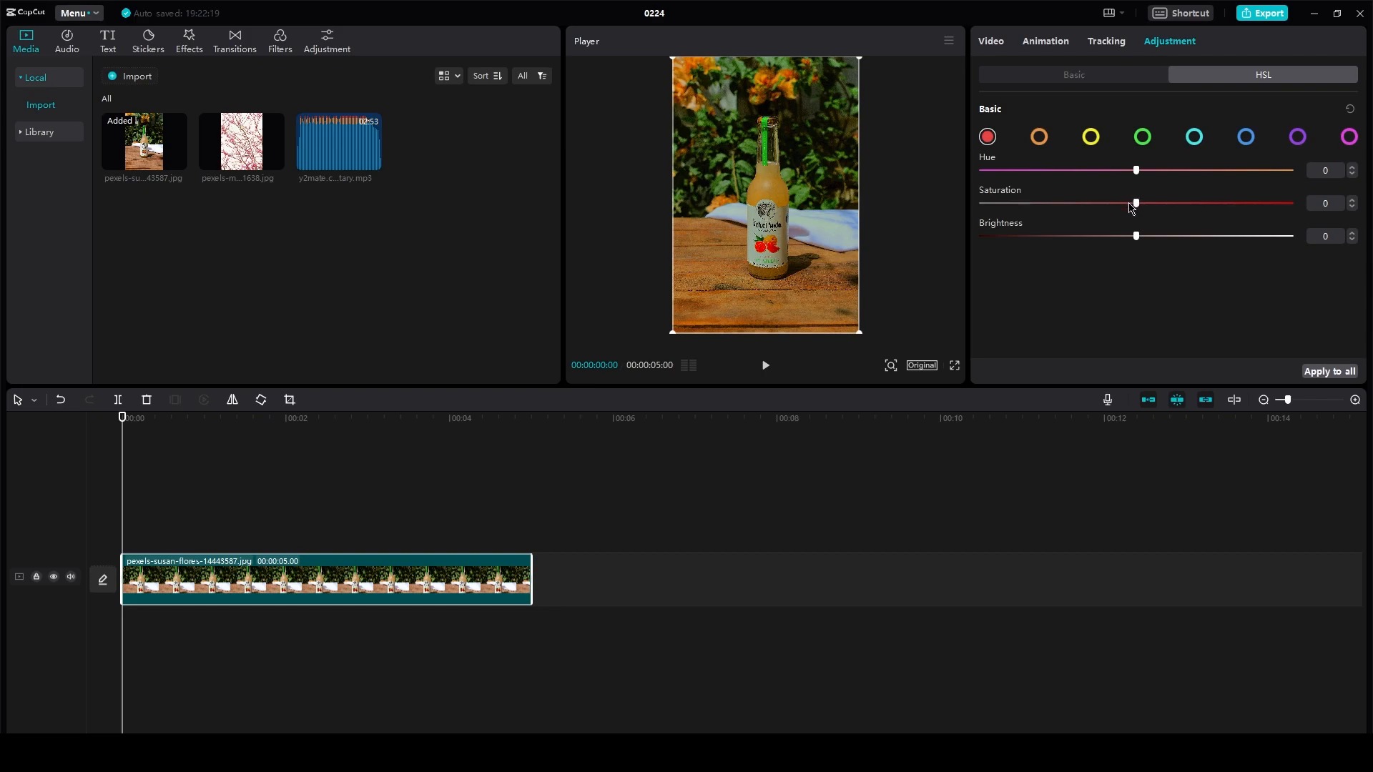
left_click_drag(1136, 202, 1115, 202)
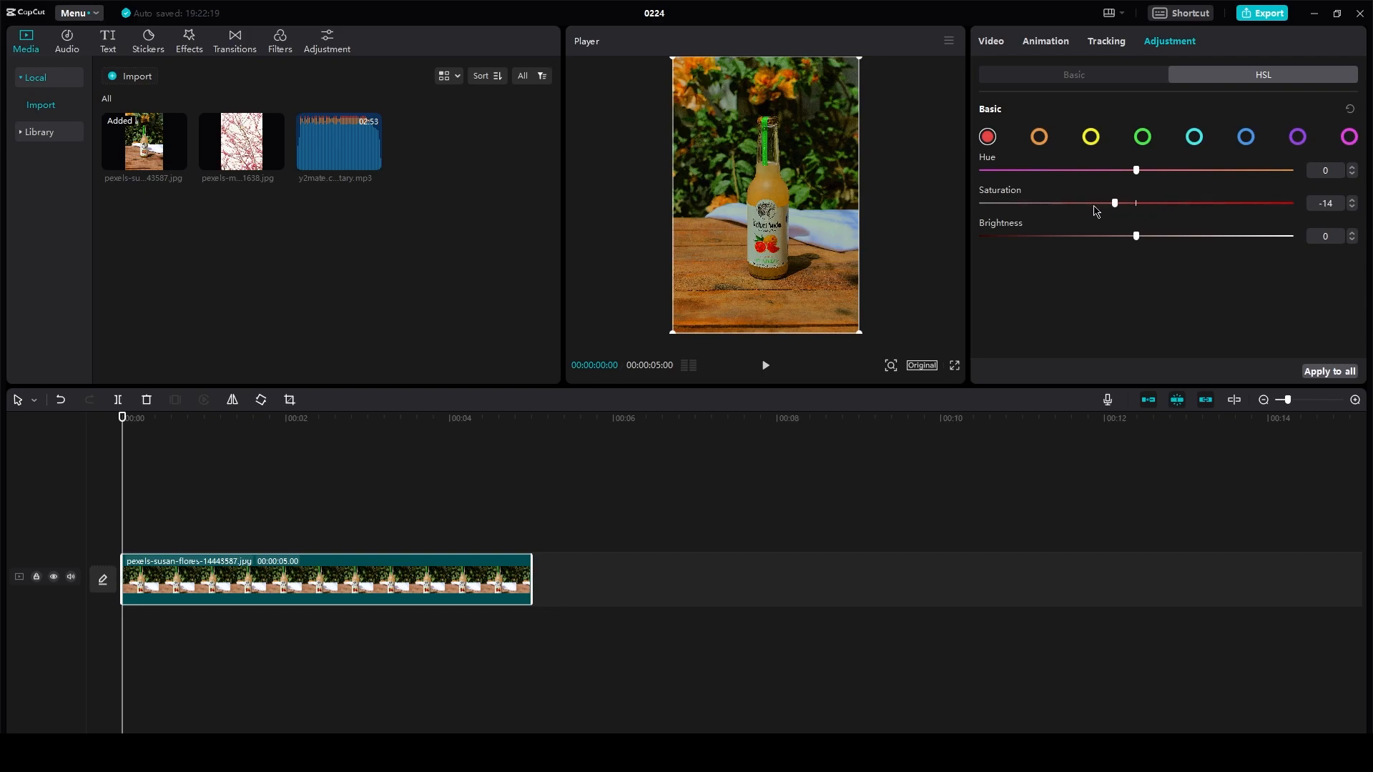
left_click_drag(1114, 203, 1095, 203)
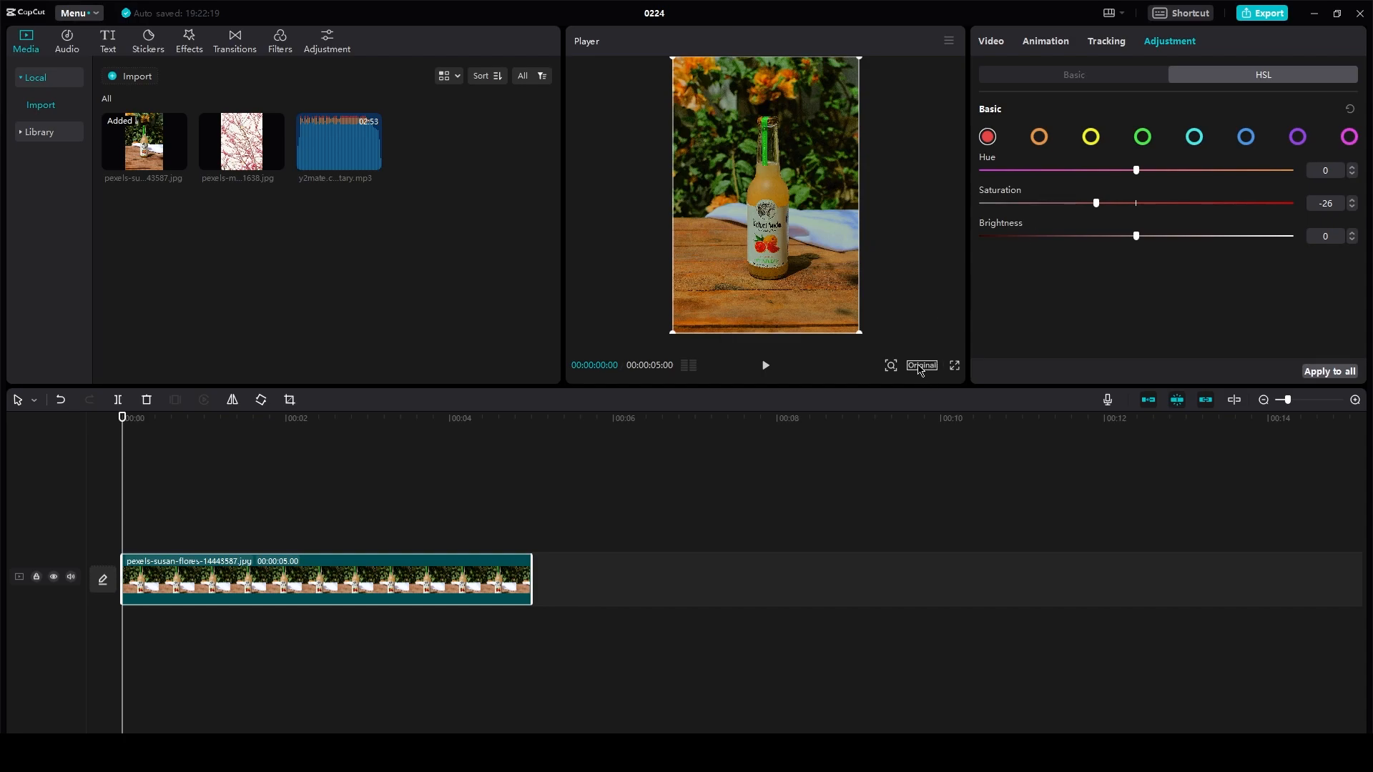
left_click(920, 366)
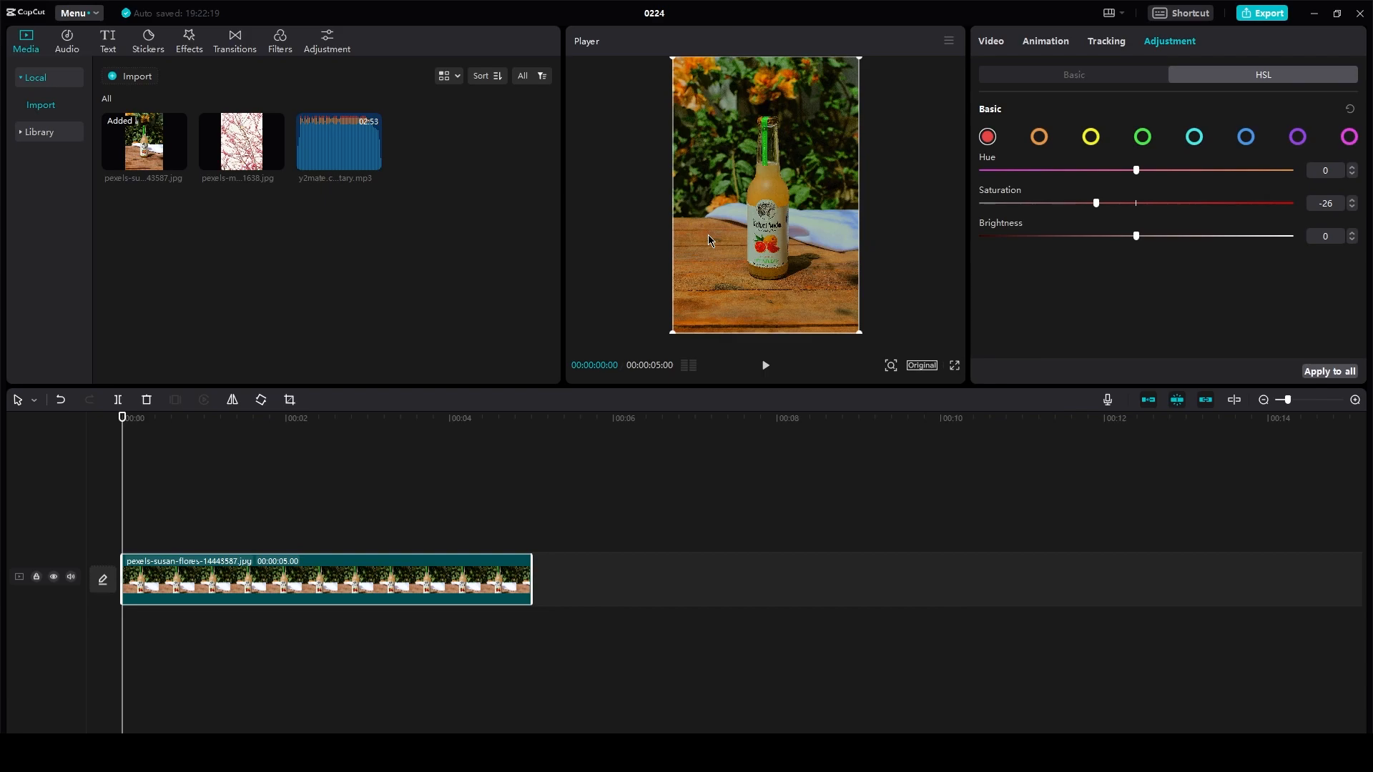
mouse_move(937, 417)
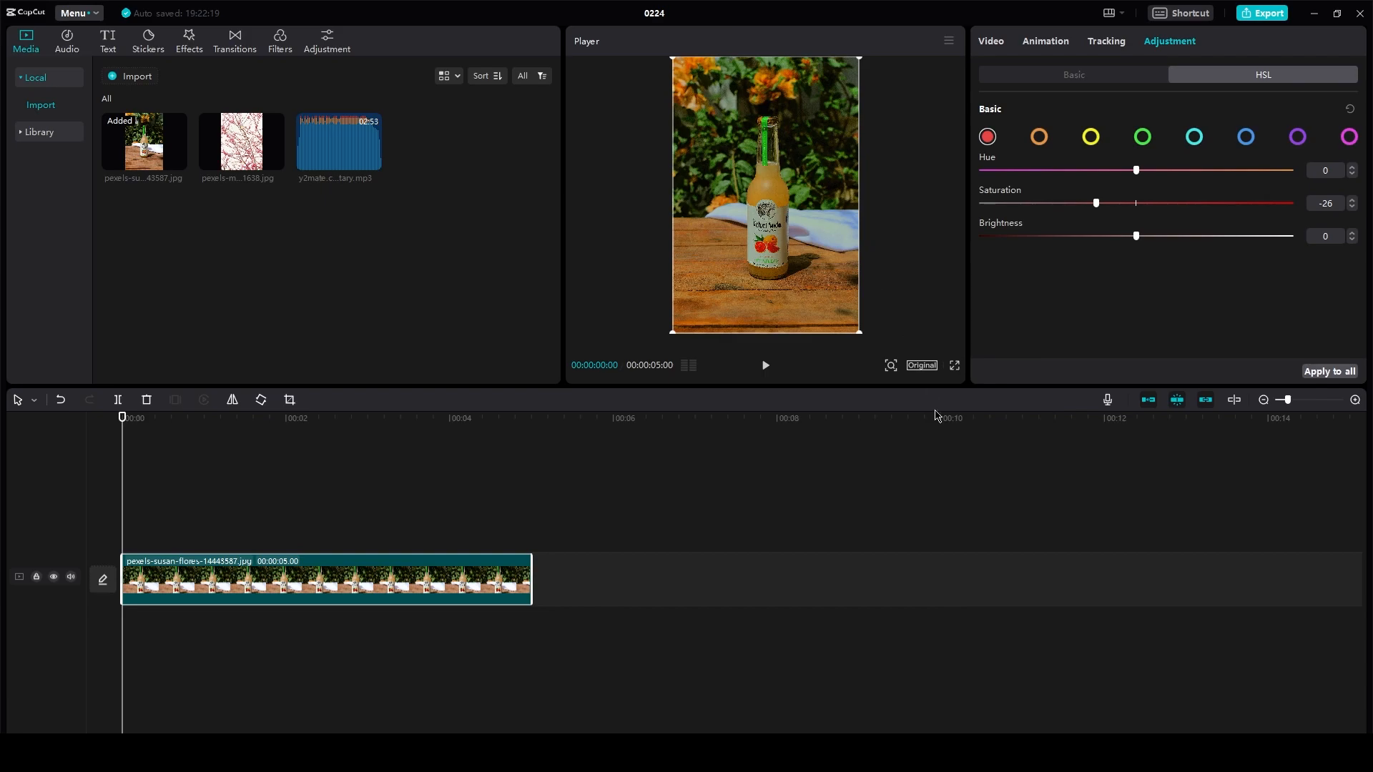
mouse_move(939, 421)
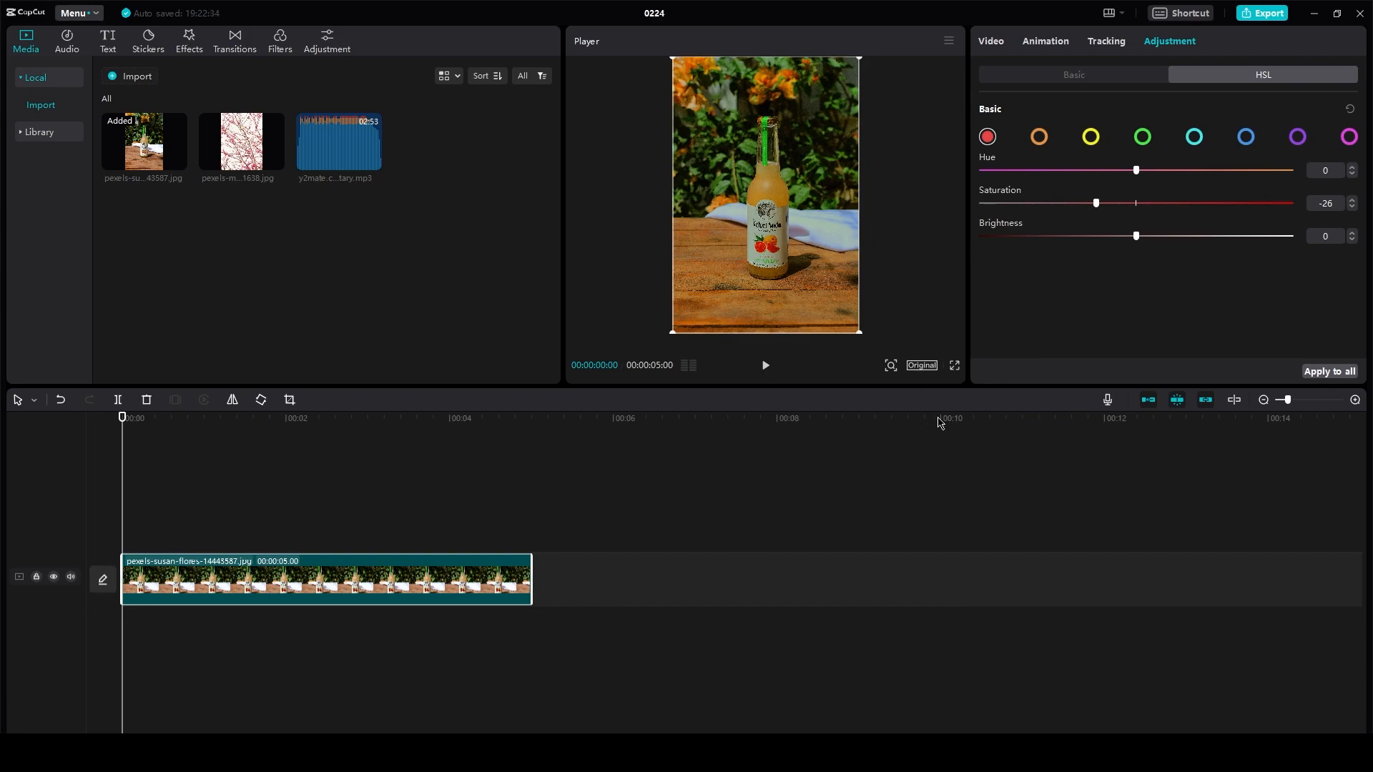